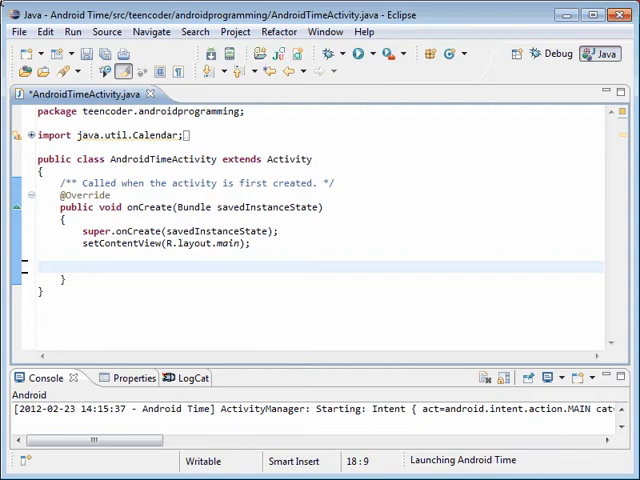
- Start a new statement on the blank line below setContentView in onCreate
text(s)
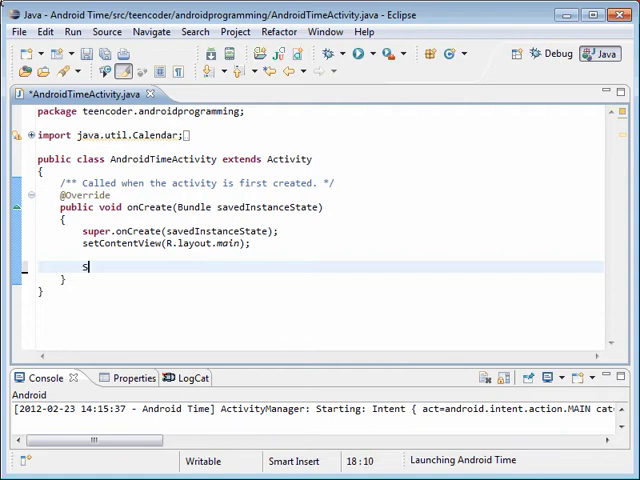
- Write String currentTime = Calendar.HOUR + ":" + Calendar.MINUTE; below setContentView
text(tring)
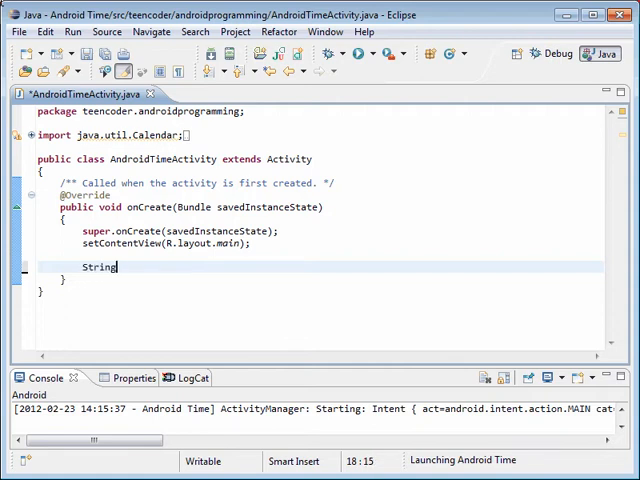
text(currentTim)
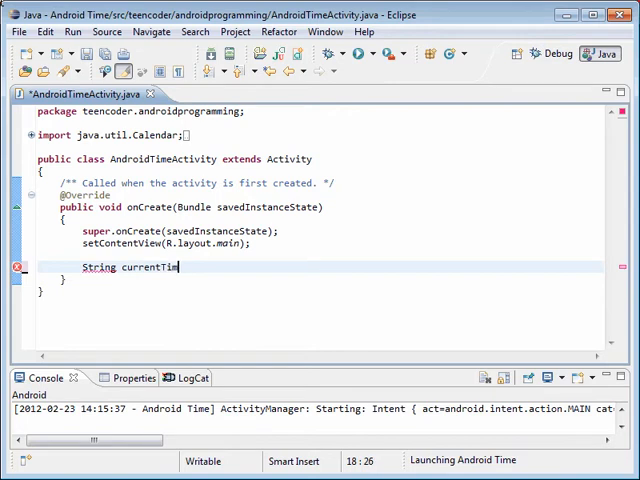
text(=)
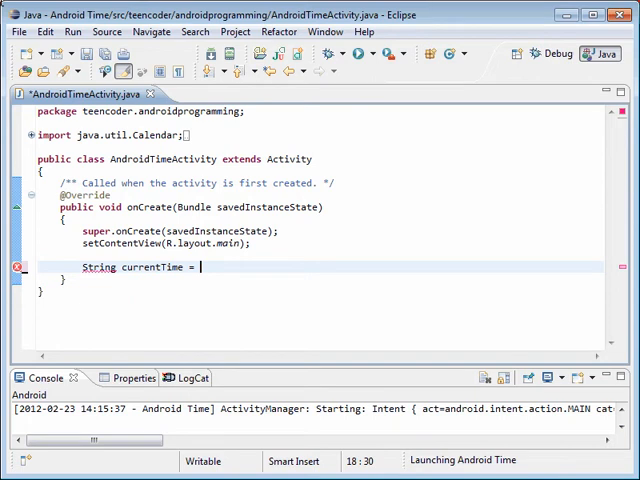
text(Calendar.HOUR +)
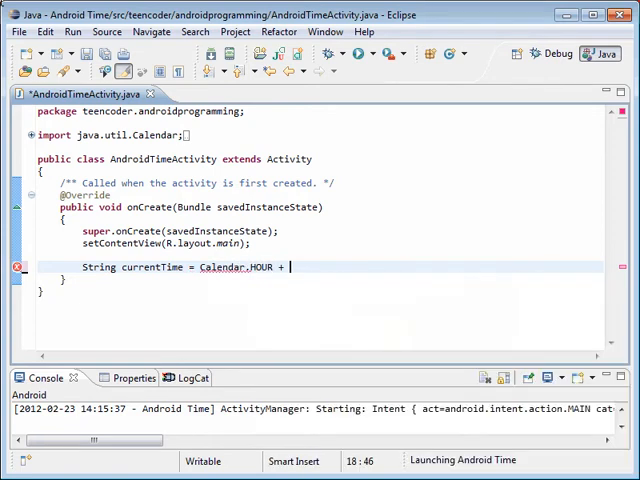
text(":" + Ca)
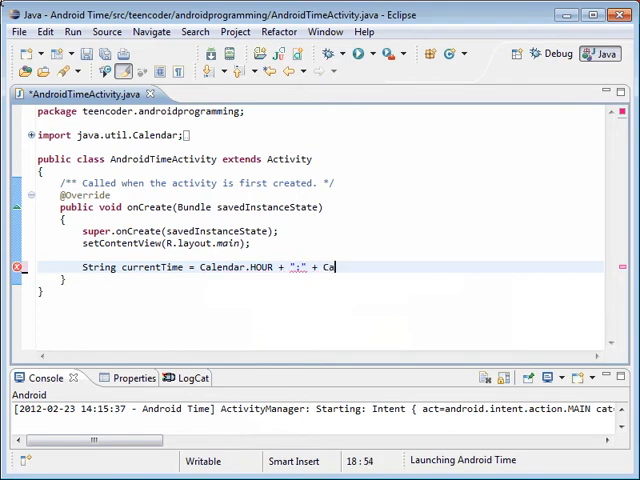
text(lendar.)
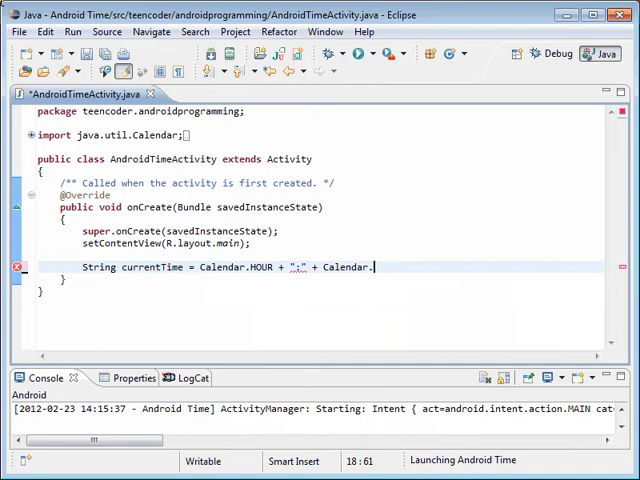
text(MINUTE;)
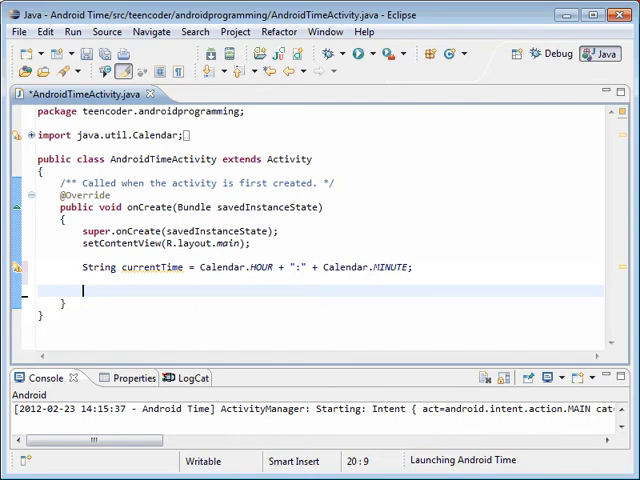
- Write TextView tv = (TextView)findViewById(R.id.textView1); on the next line
text(TextView)
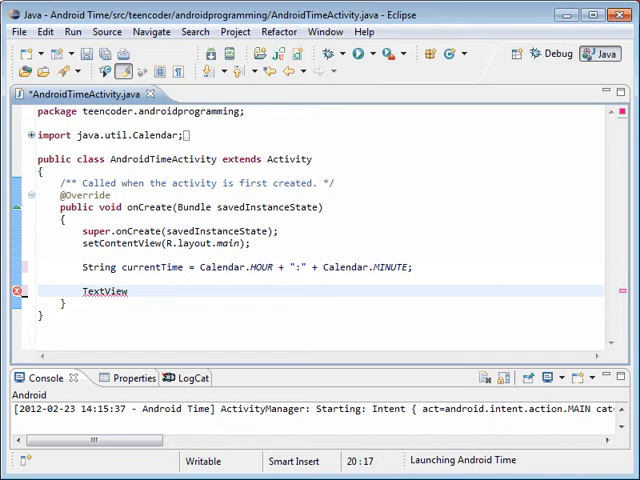
text(t)
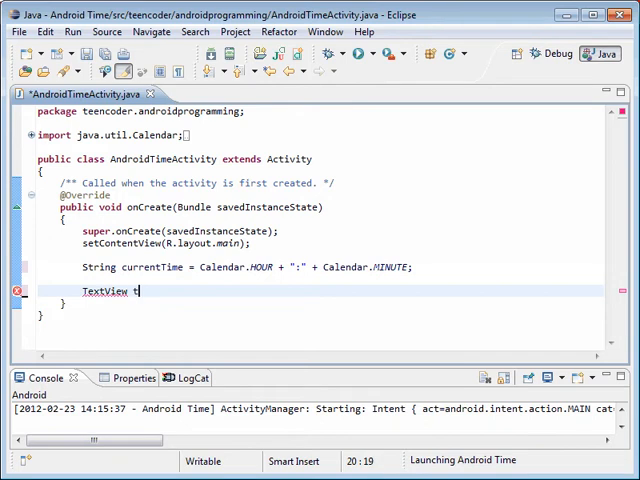
text(v)
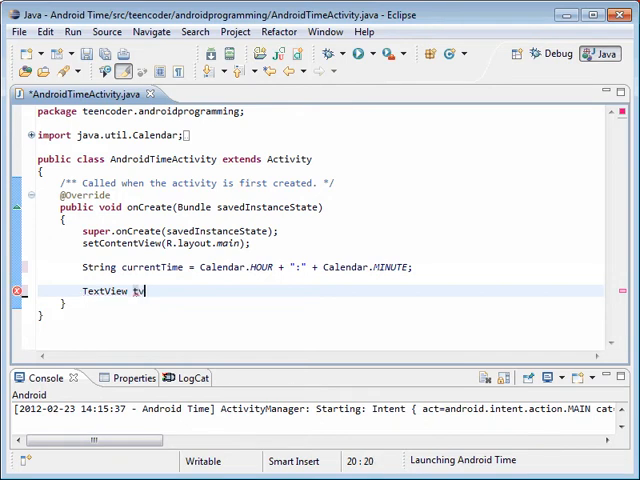
text(=)
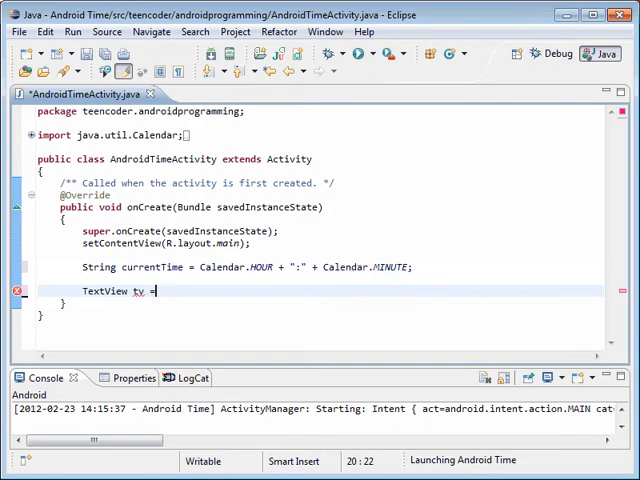
text((T)
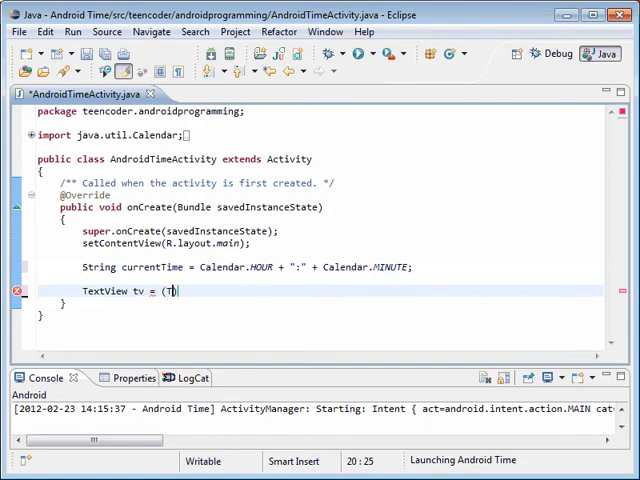
text(extView)
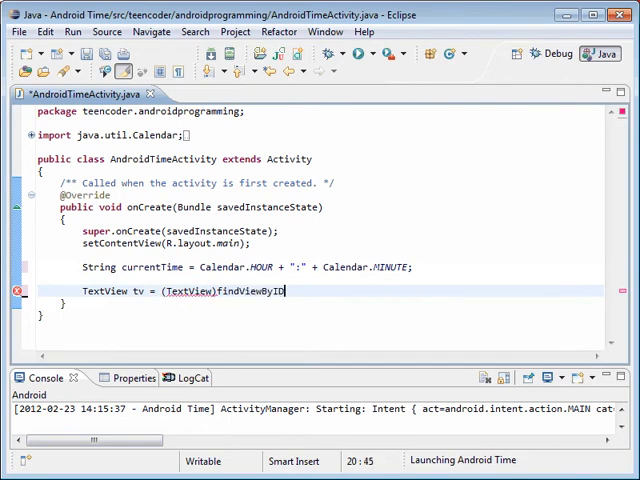
text((R))
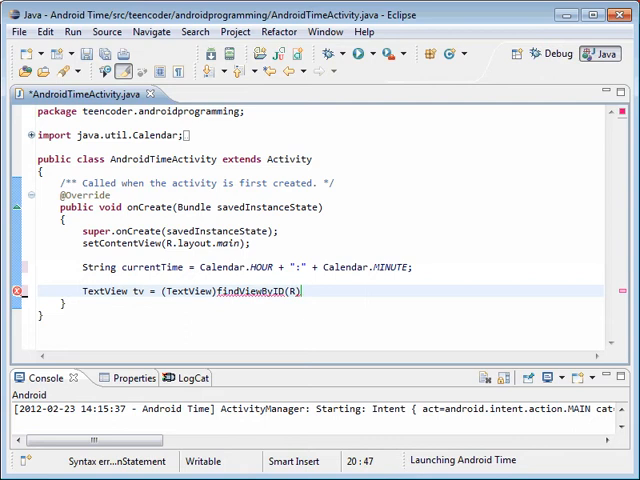
text(.id.)
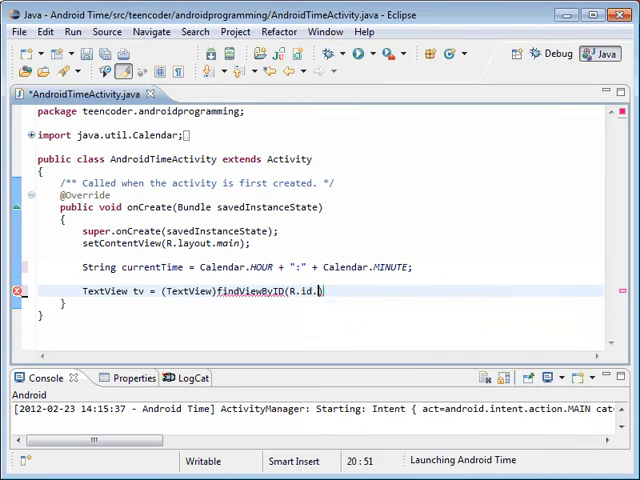
text(textView1))
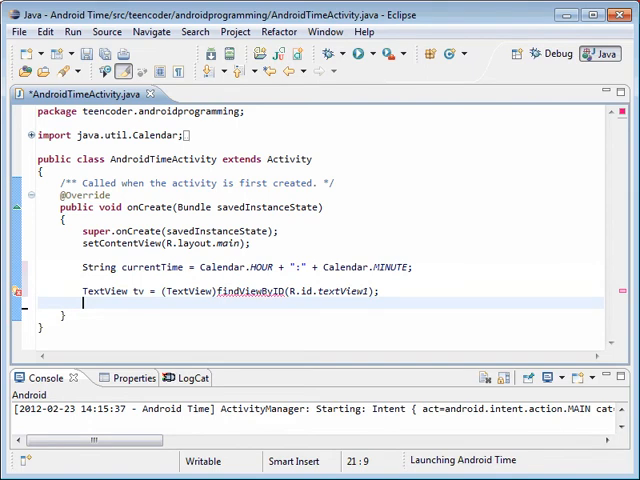
text(t)
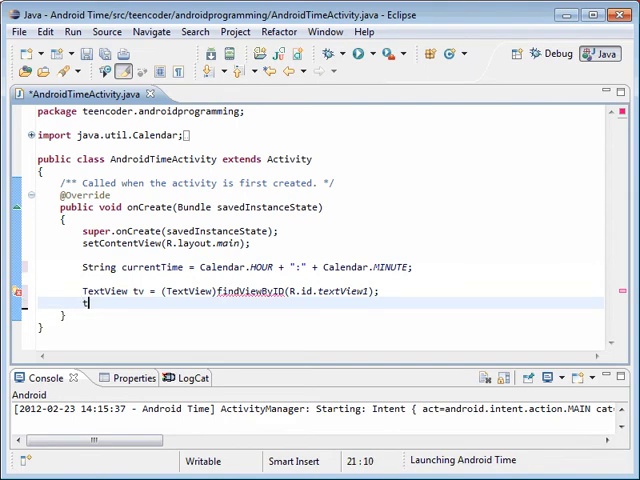
- Write tv.setText("The time is now: " + currentTime); under the findViewById line
text(v.setText("The time is now: " + currentTime);)
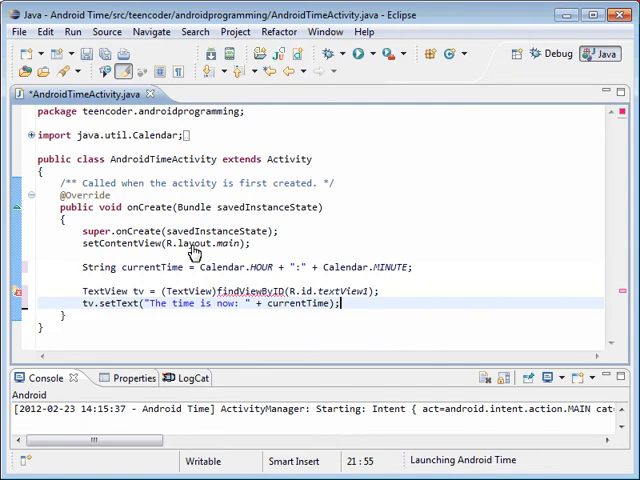
click(248, 292)
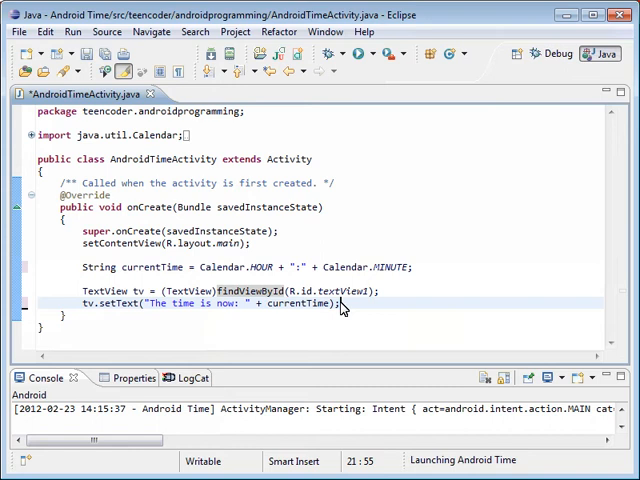
mouse_move(344, 304)
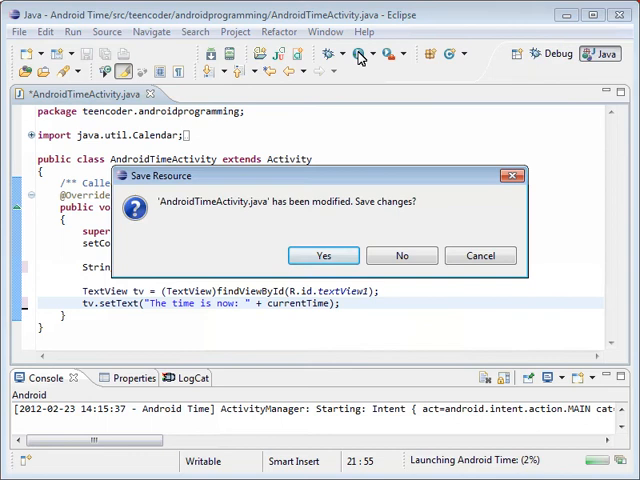
- Confirm saving AndroidTimeActivity so the app launches in the Android emulator
click(322, 256)
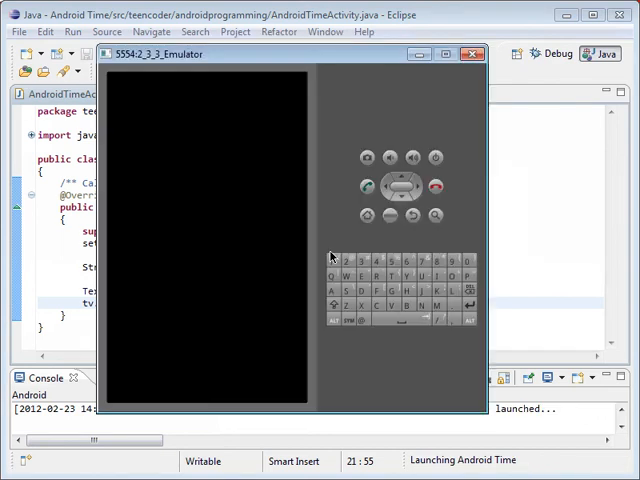